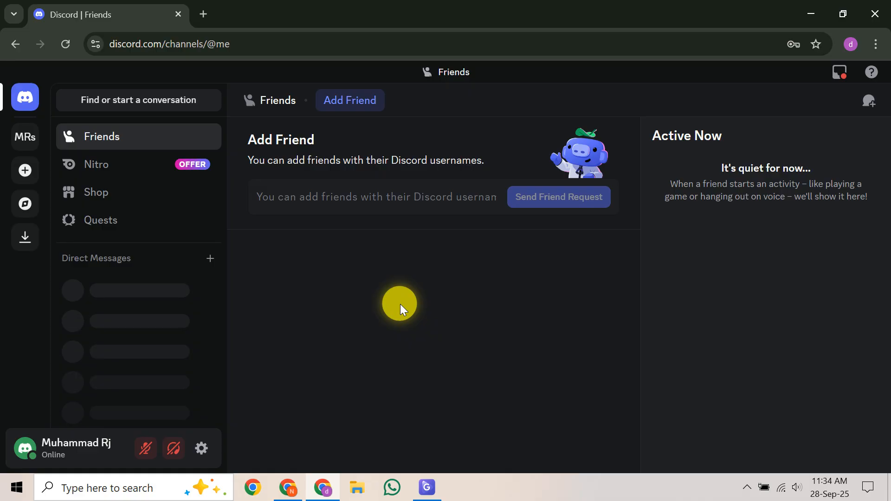
mouse_move(398, 334)
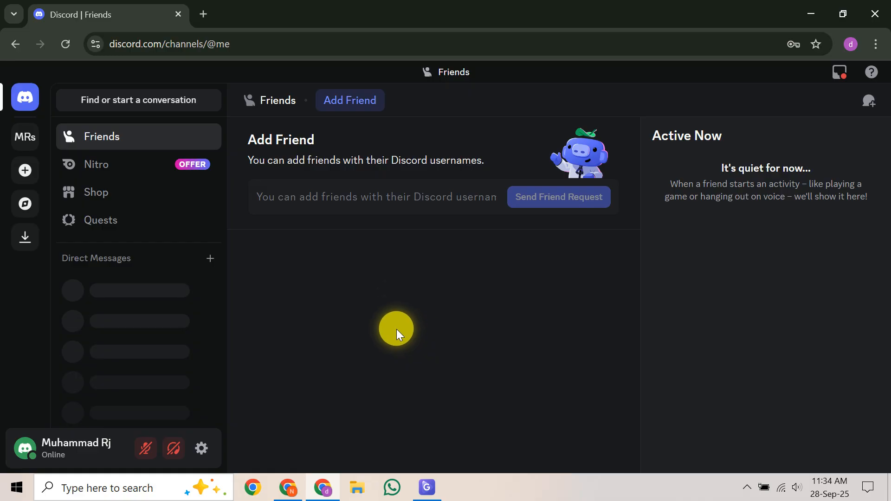
Open a new Chrome tab showing the Google start page
left_click(202, 13)
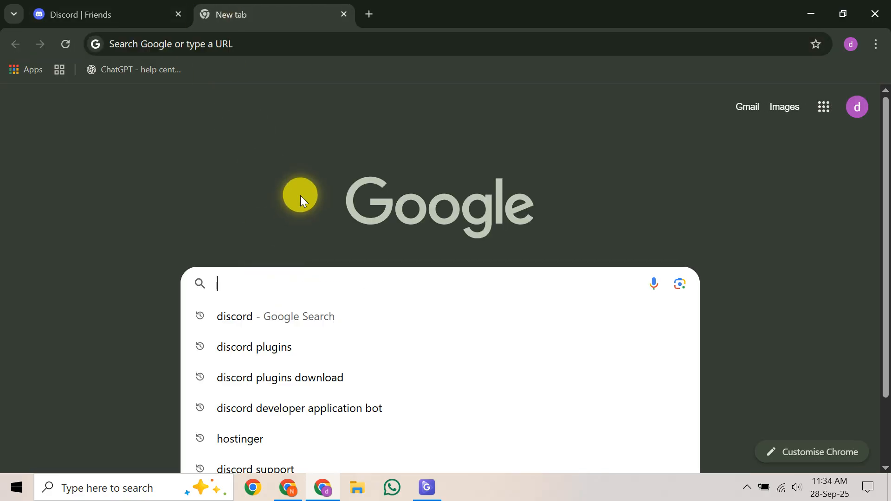
Search Google for 'discord backup code' using the backup codes suggestion
type("discord beta")
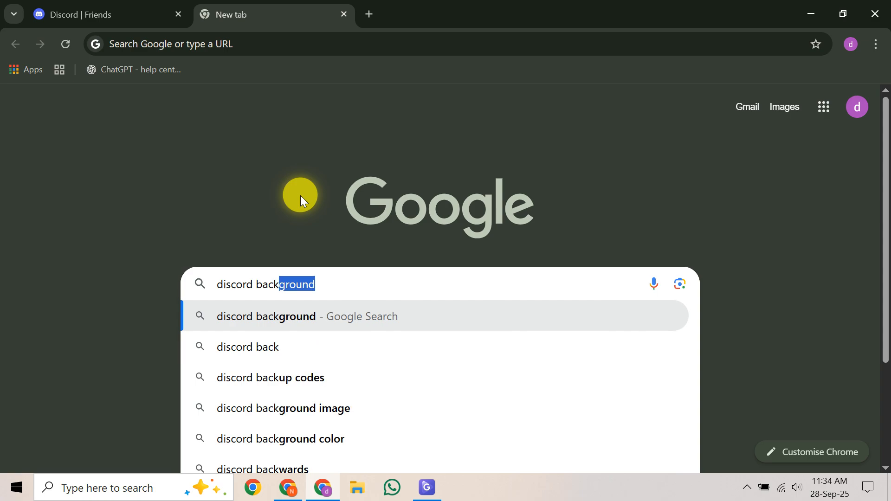
key("Down")
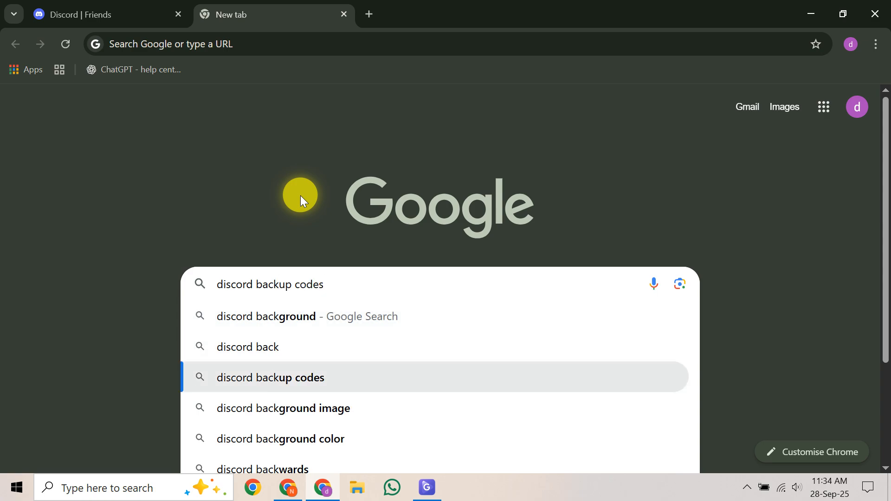
key("Backspace")
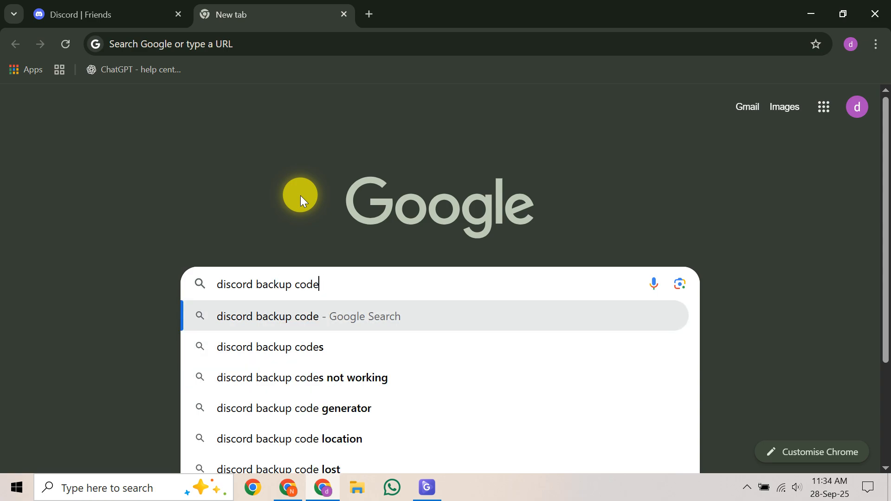
key("enter")
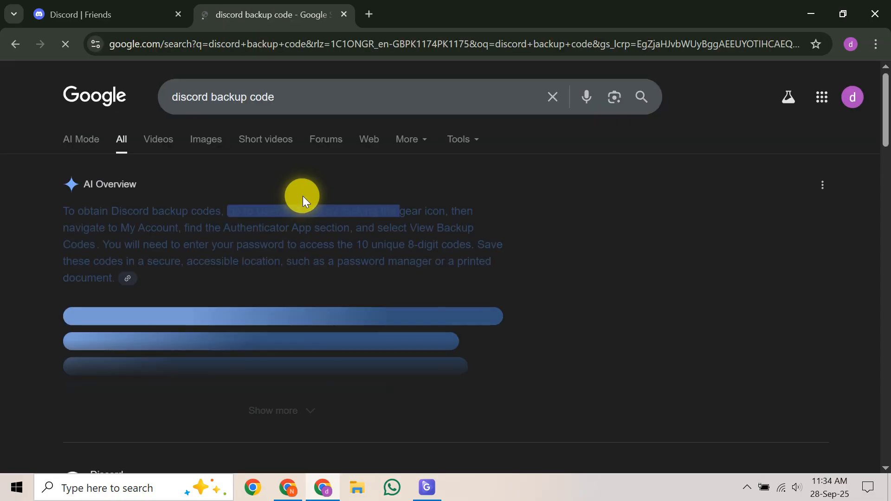
scroll("down", 3)
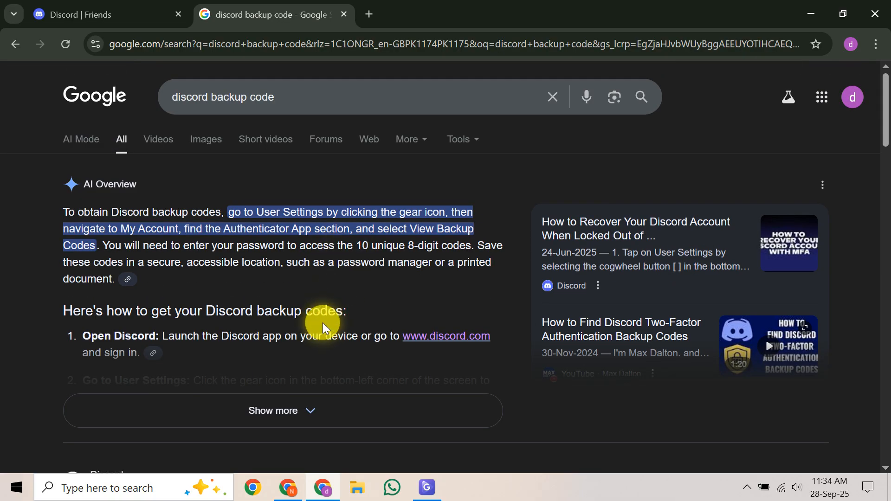
scroll("down", 3)
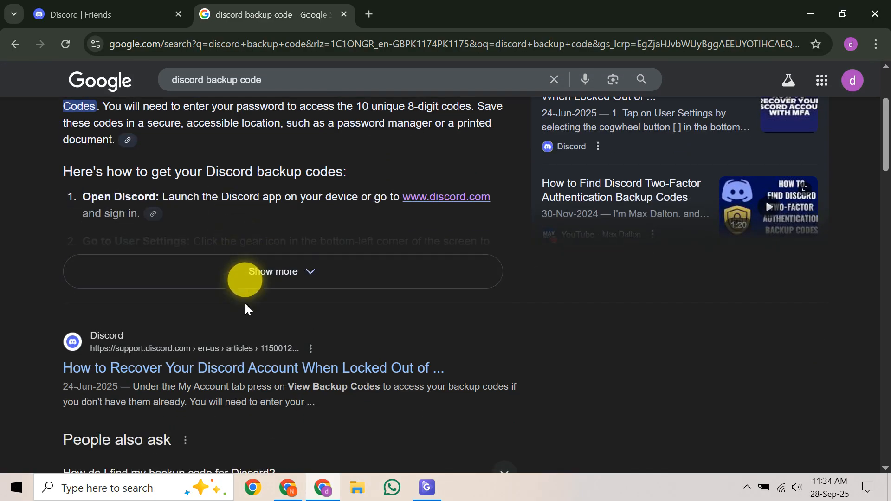
Read the Discord support article on MFA account recovery, then return to the Discord Friends tab
left_click(253, 368)
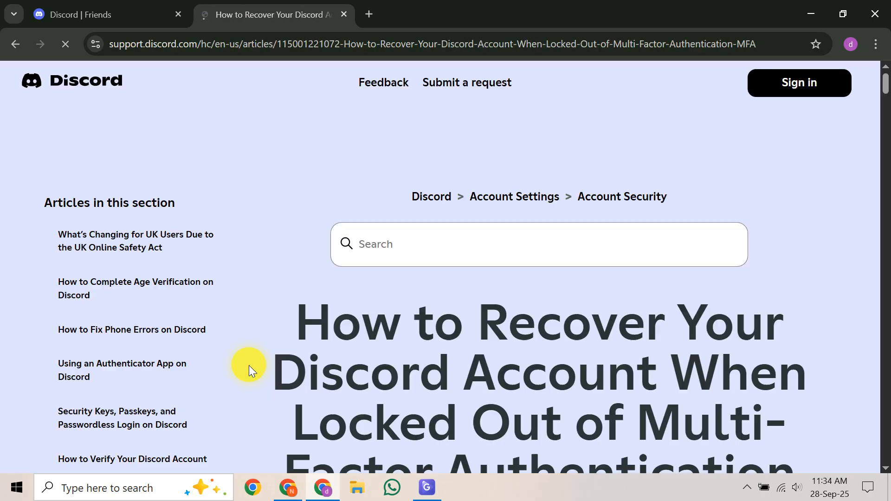
scroll("down", 3)
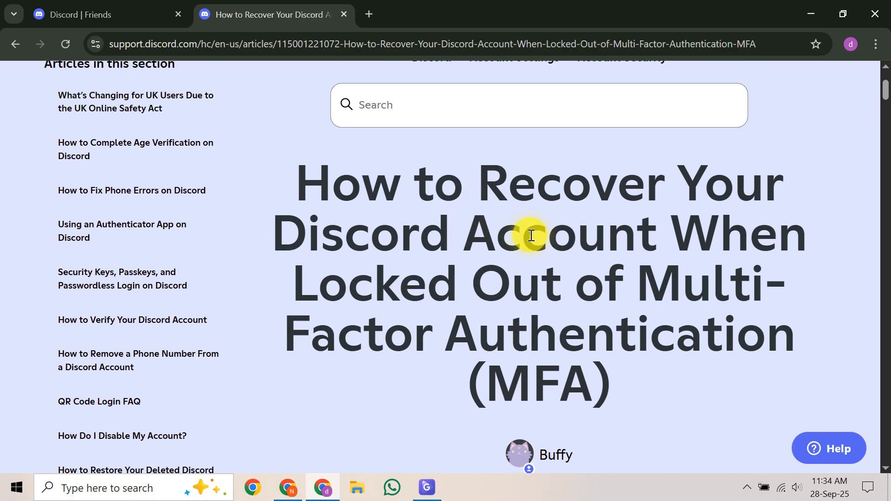
mouse_move(799, 203)
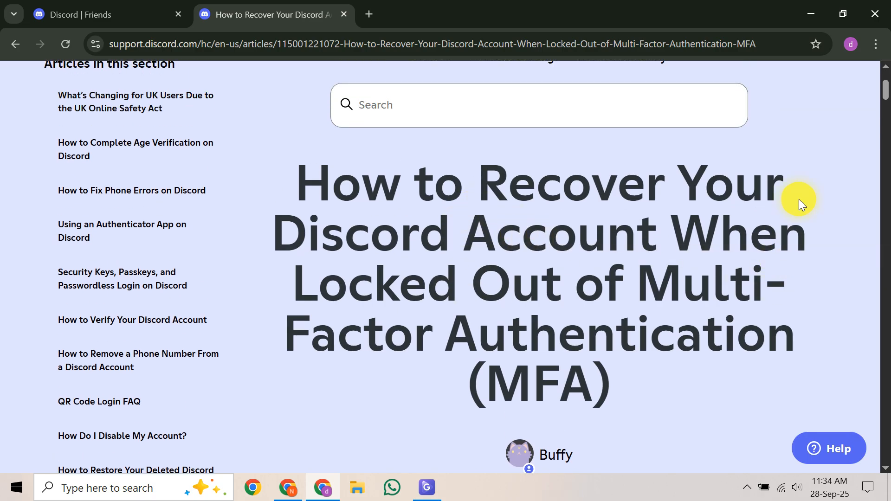
mouse_move(448, 184)
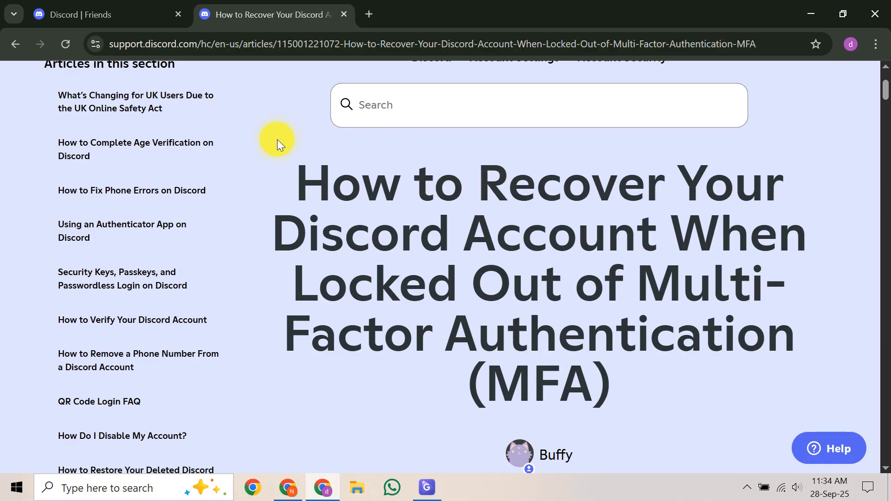
left_click(102, 14)
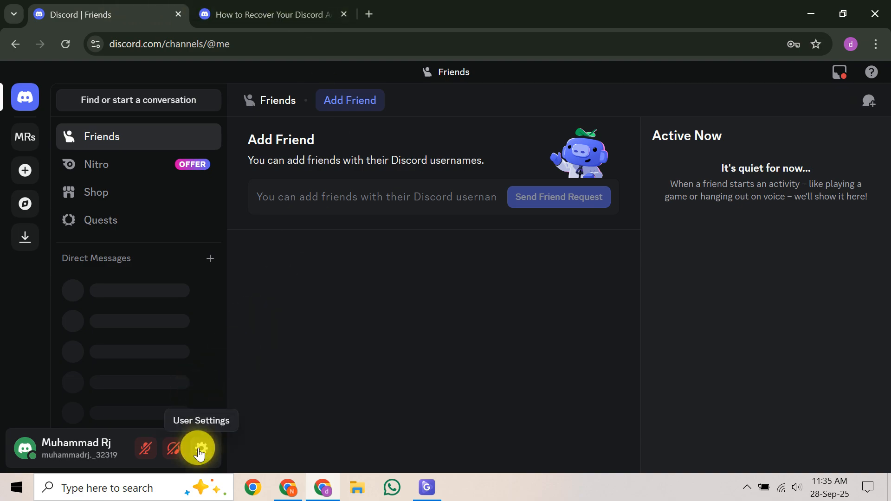
Open User Settings, browse the Profiles page, then return to My Account
left_click(197, 448)
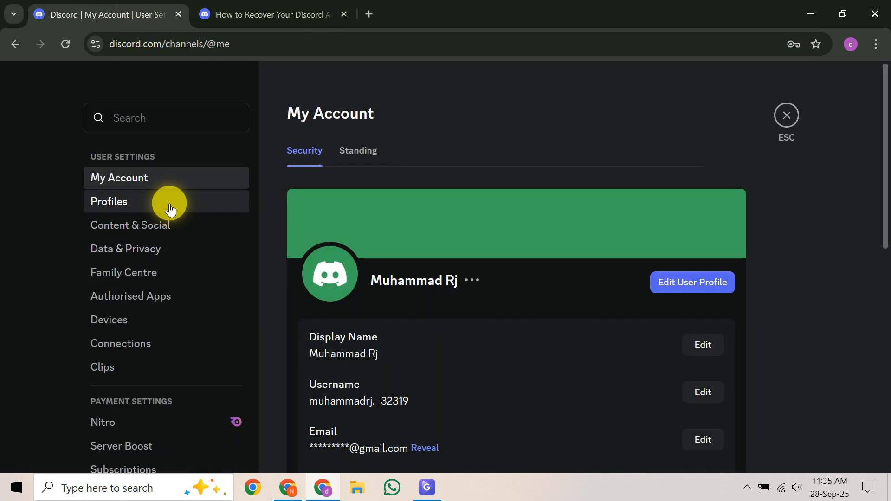
left_click(109, 201)
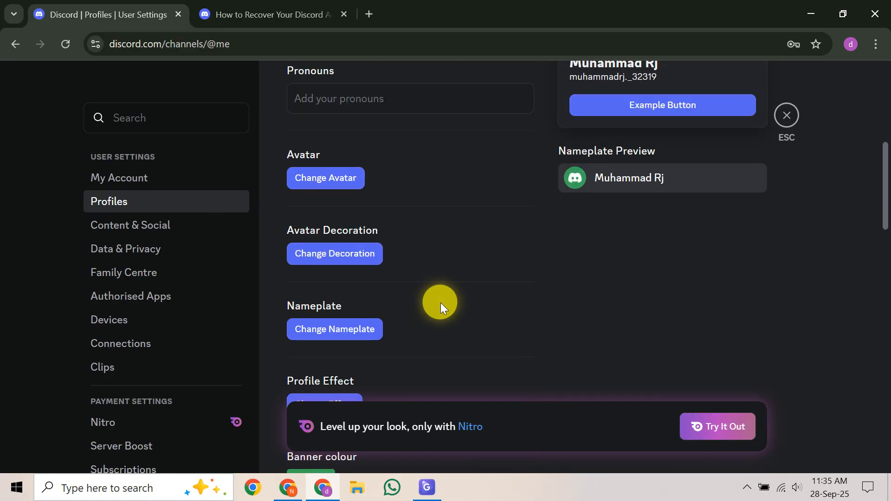
scroll("down", 3)
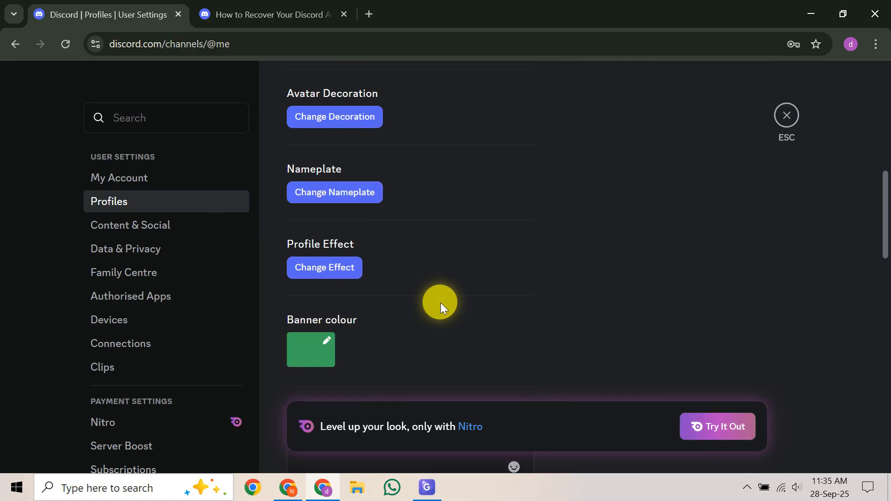
left_click(119, 177)
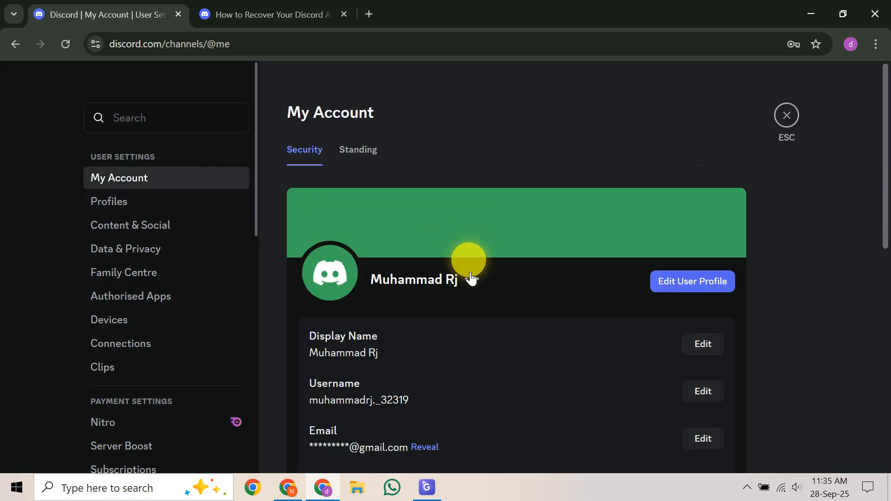